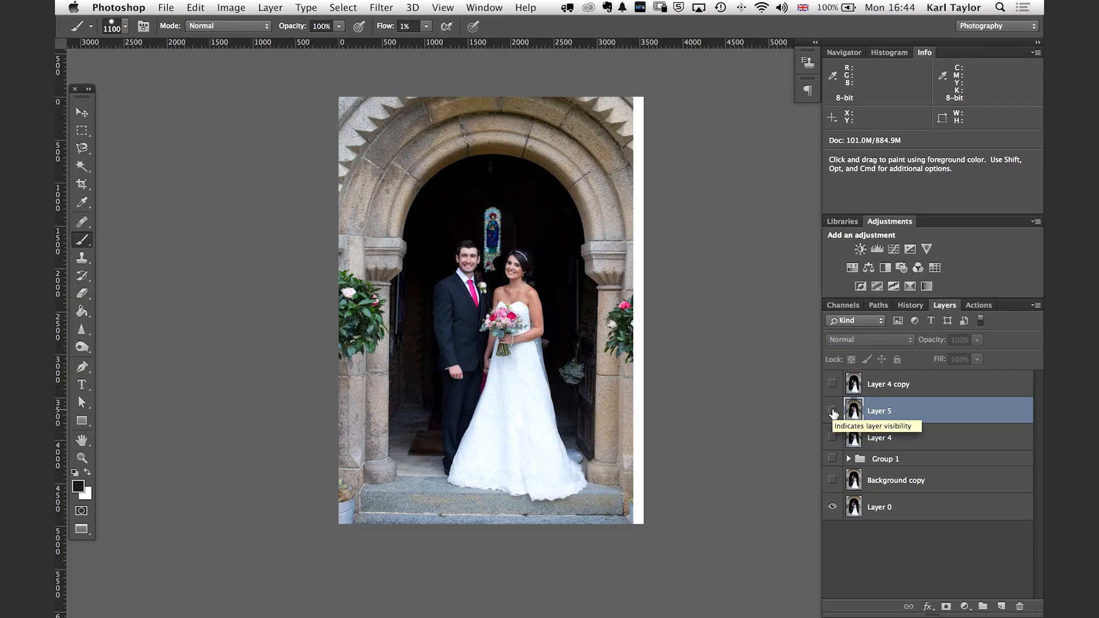
Brighten the dark left rocks with the +0.55 exposure Adjustment Brush and bring the seascape into Photoshop.
click(832, 411)
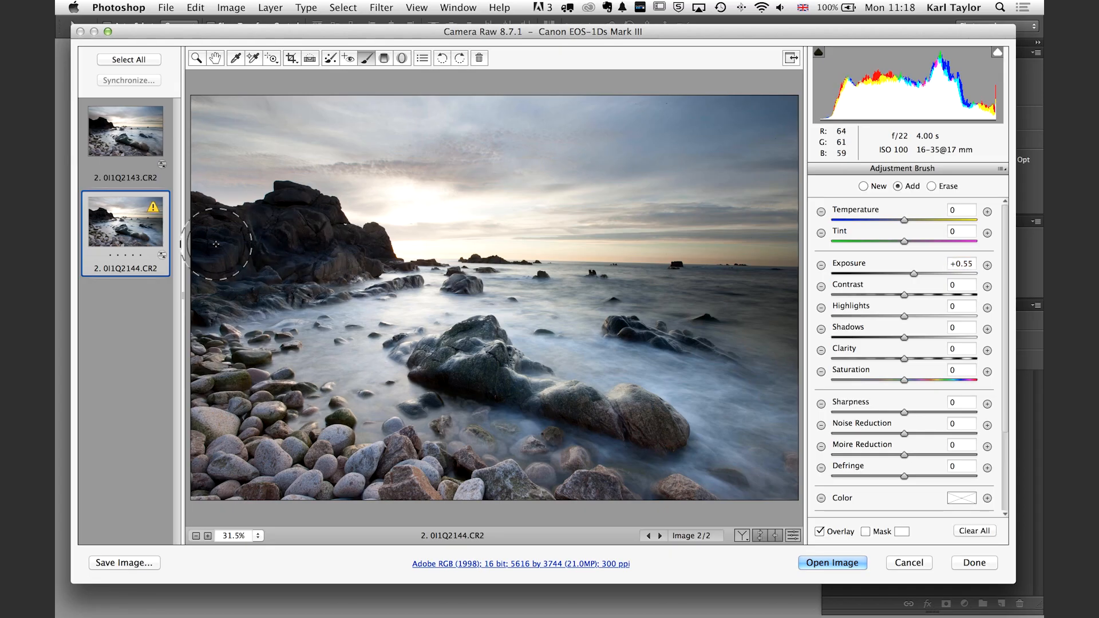
drag(216, 245, 291, 248)
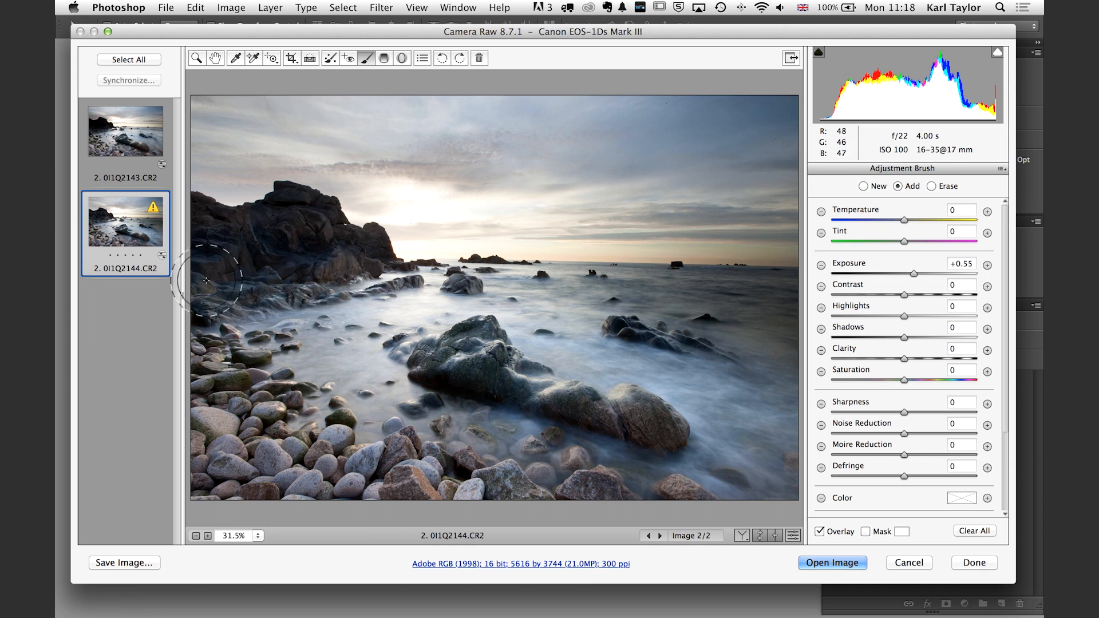
click(831, 563)
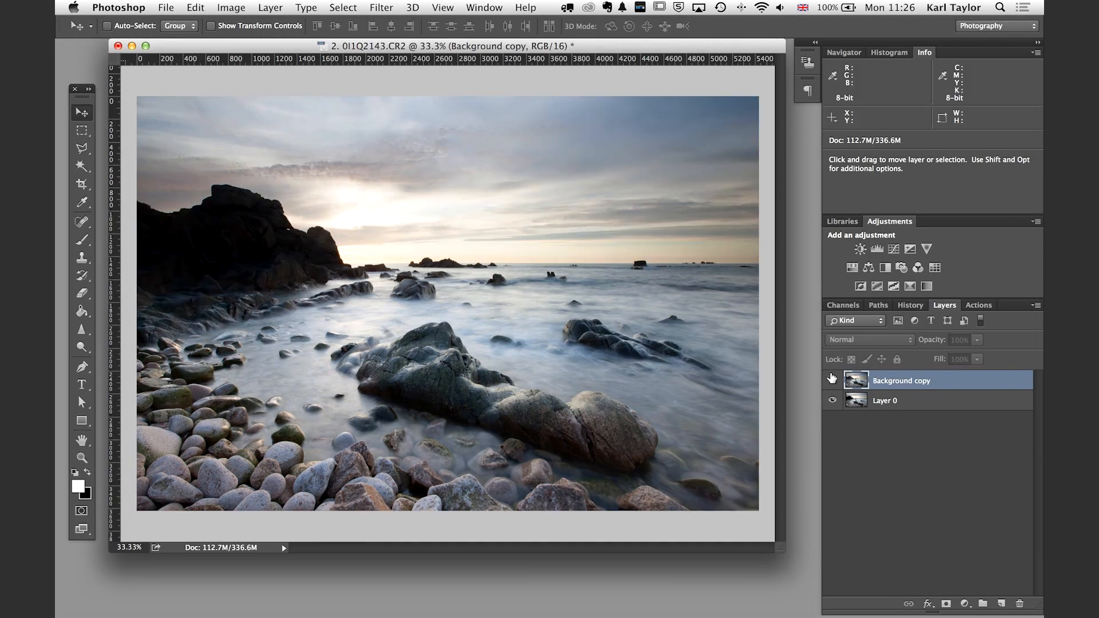
Clone away the stray hair, then heal the forehead blemish on the healing layer.
click(230, 8)
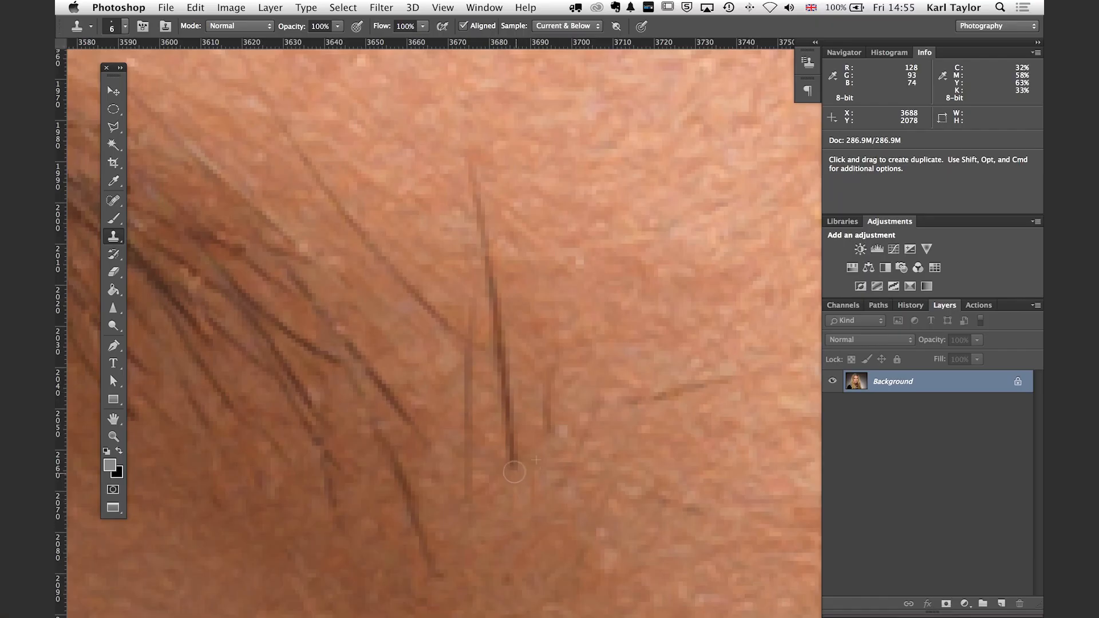
drag(511, 472, 494, 284)
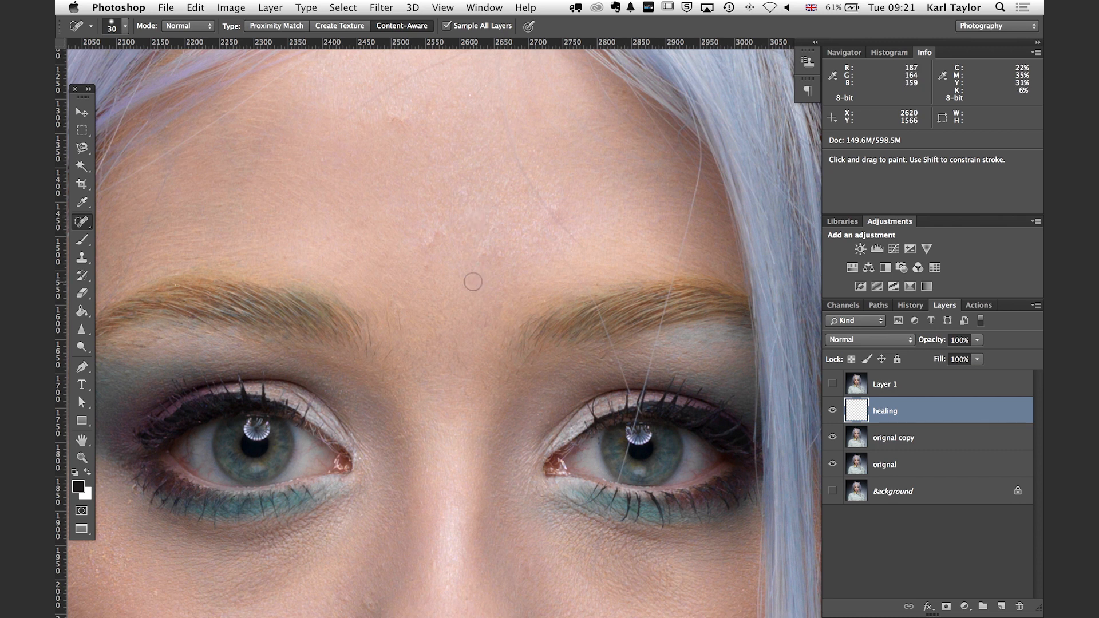
click(488, 250)
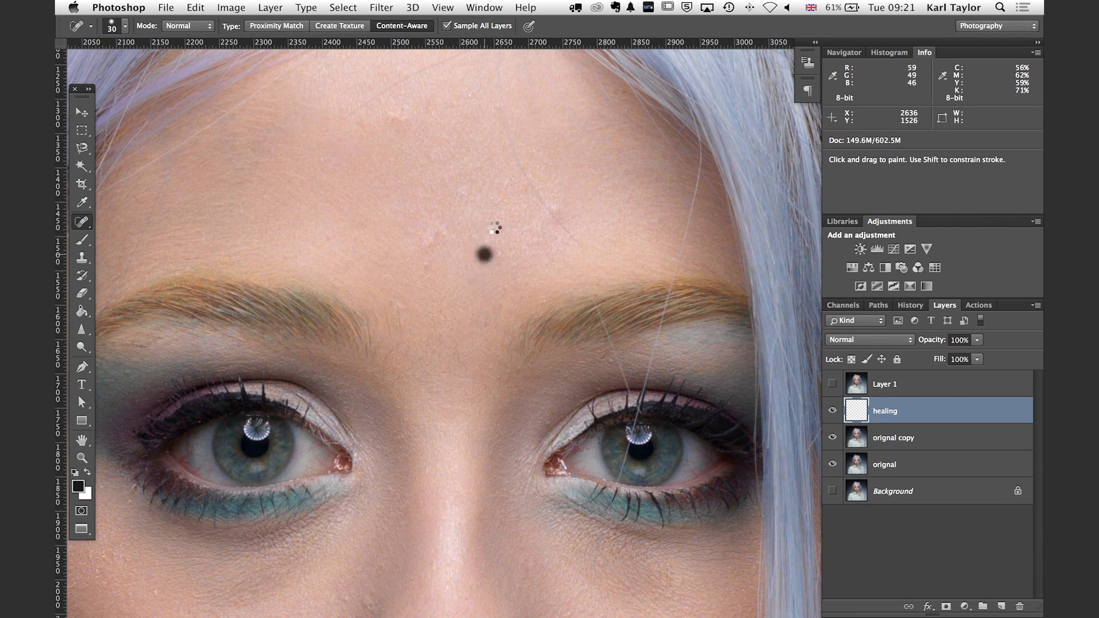